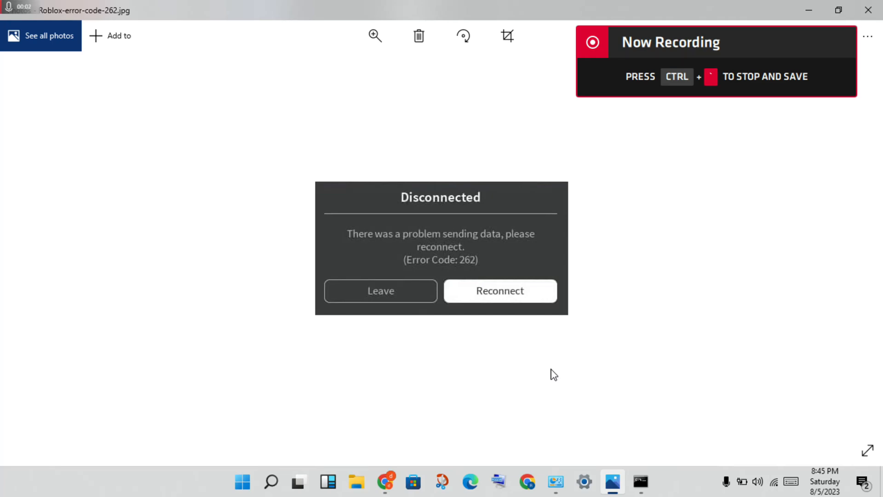
{"action": "mouse_move", "coordinate": [462, 329]}
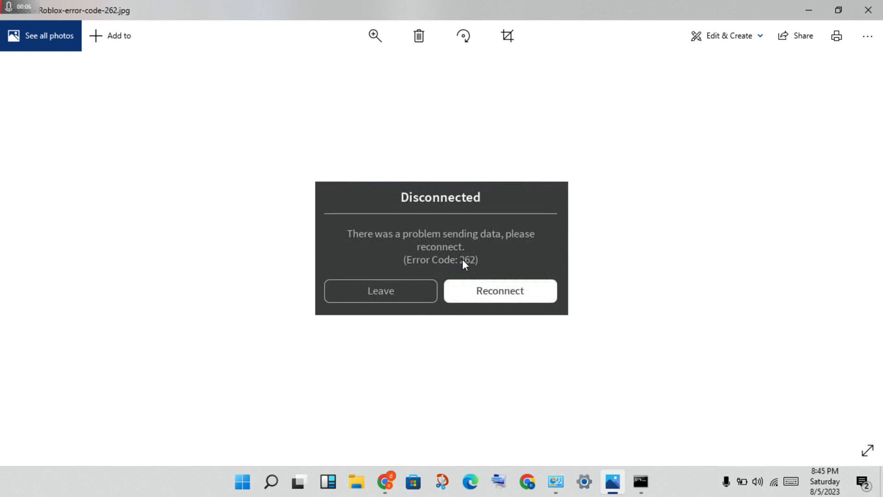
{"action": "mouse_move", "coordinate": [479, 273]}
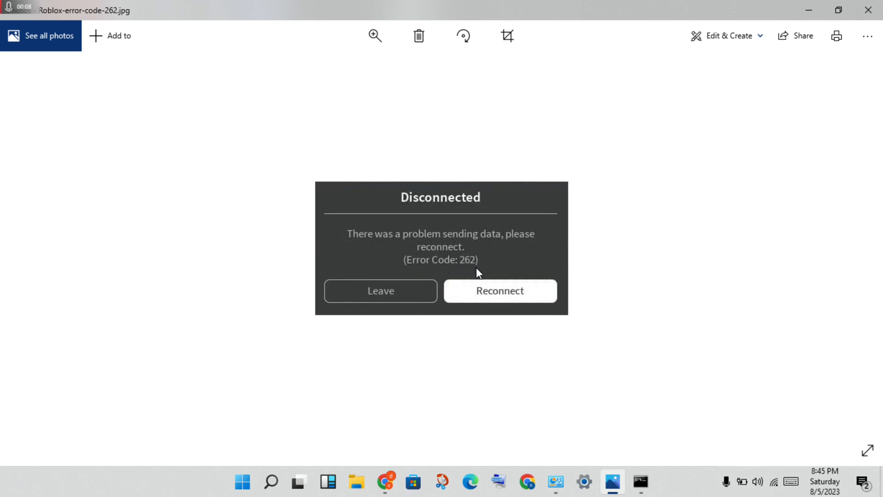
{"action": "mouse_move", "coordinate": [479, 202]}
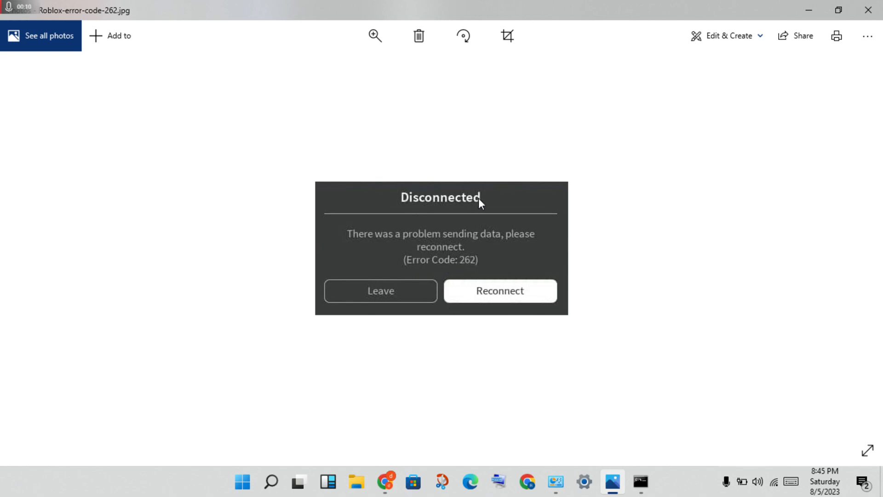
{"action": "mouse_move", "coordinate": [487, 246]}
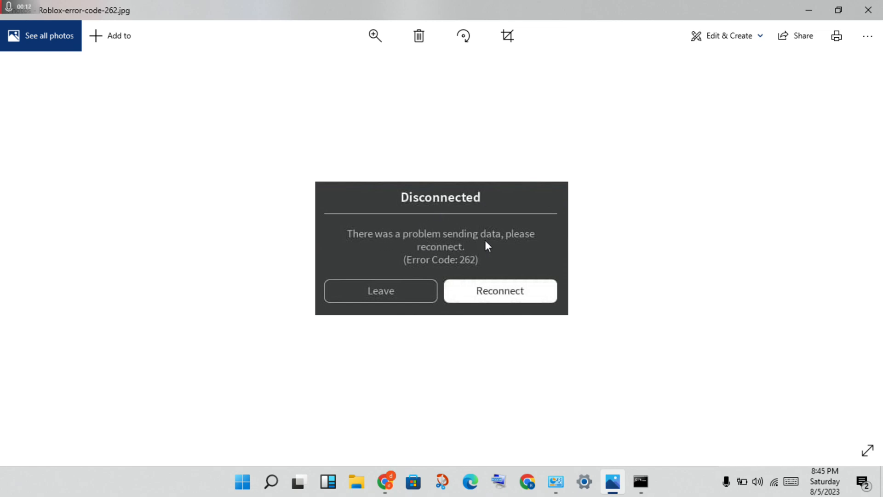
{"action": "mouse_move", "coordinate": [468, 256]}
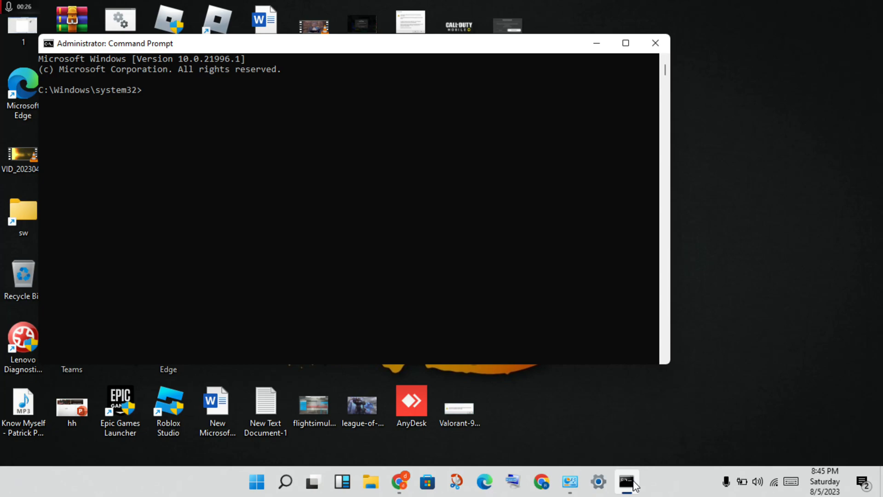
{"action": "mouse_move", "coordinate": [269, 123]}
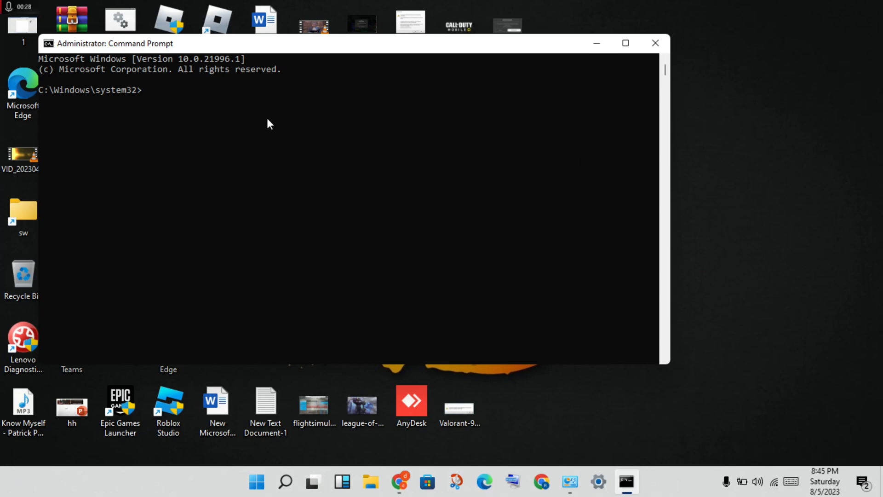
Run ipconfig /flushdns to clear the DNS resolver cache.
{"action": "type", "text": "ip"}
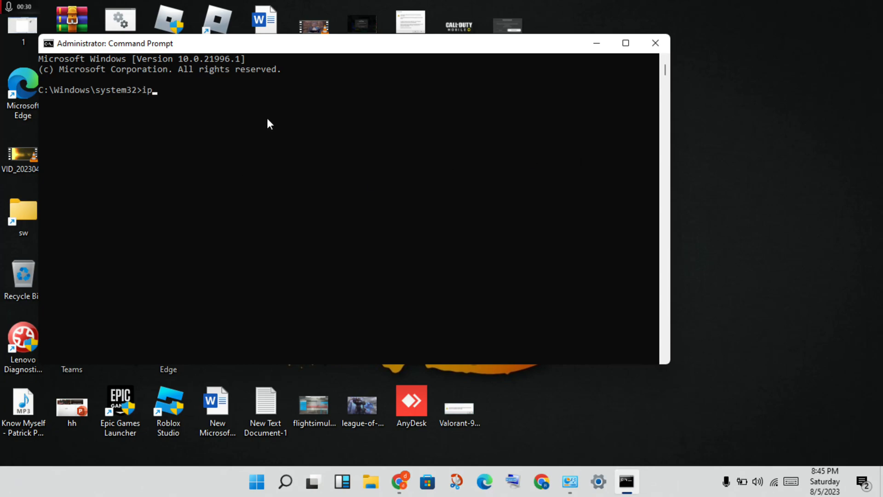
{"action": "type", "text": "config /"}
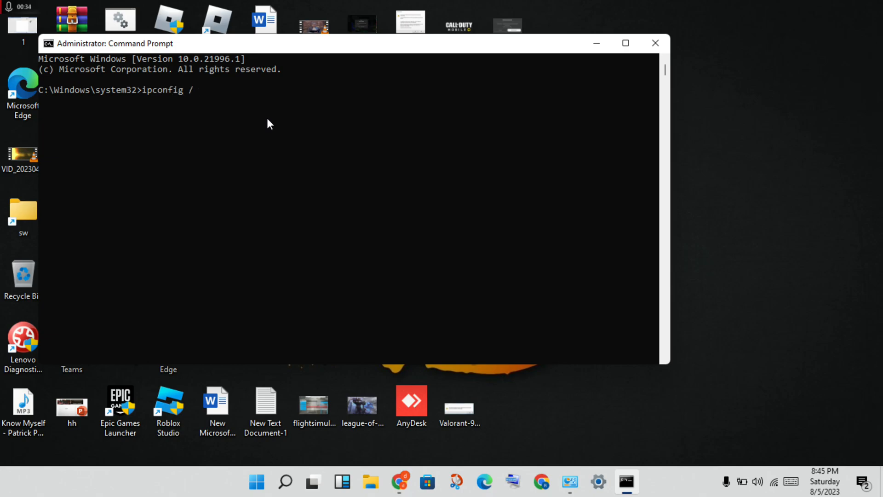
{"action": "type", "text": "flu"}
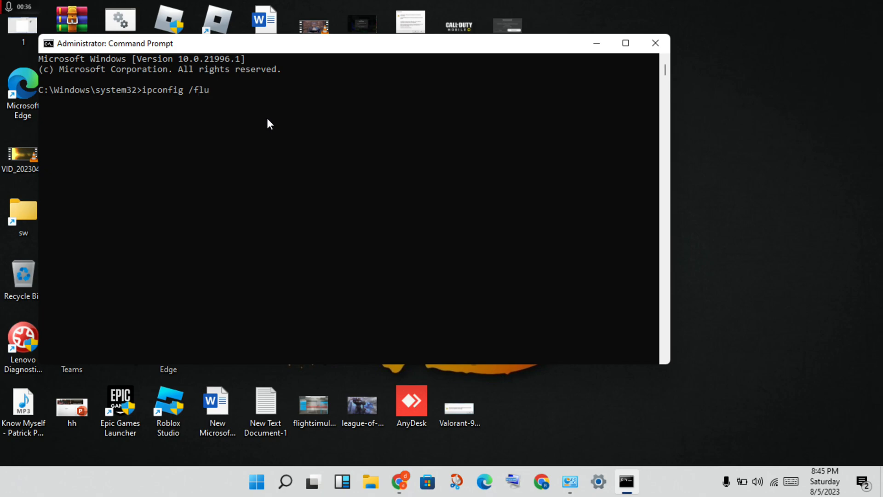
{"action": "type", "text": "shdns"}
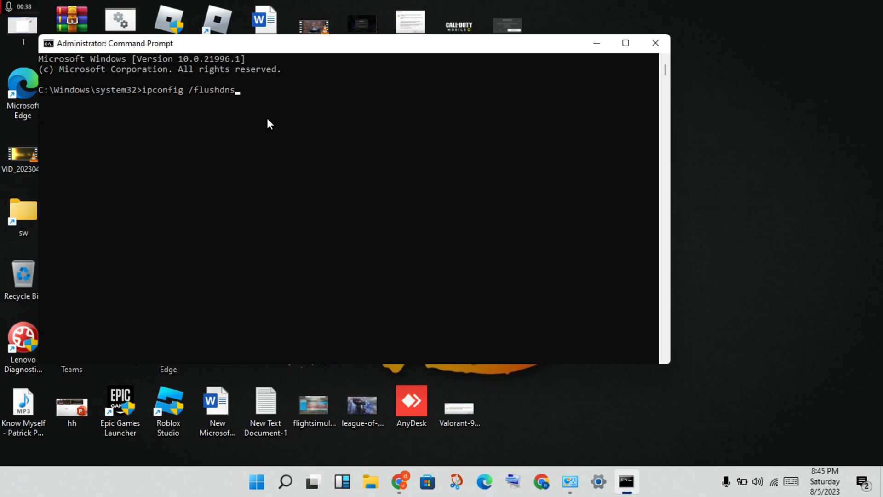
{"action": "key", "text": "enter"}
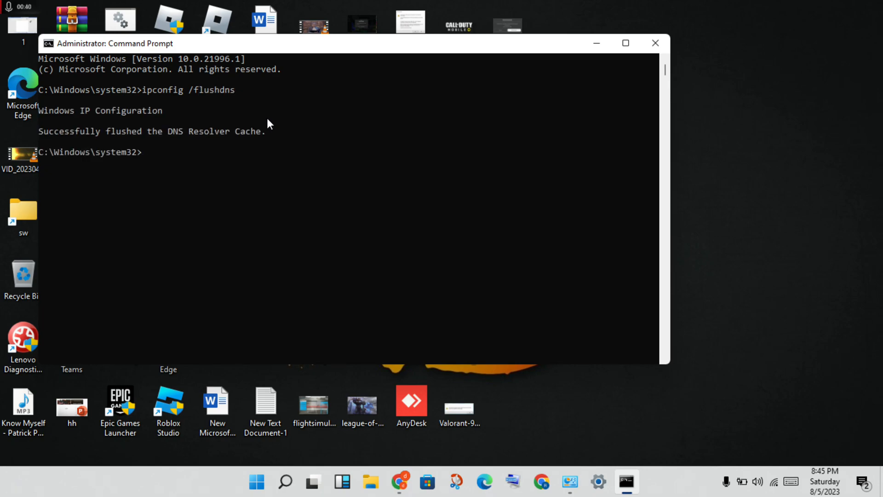
Run netsh winsock reset, then exit Command Prompt.
{"action": "type", "text": "ne"}
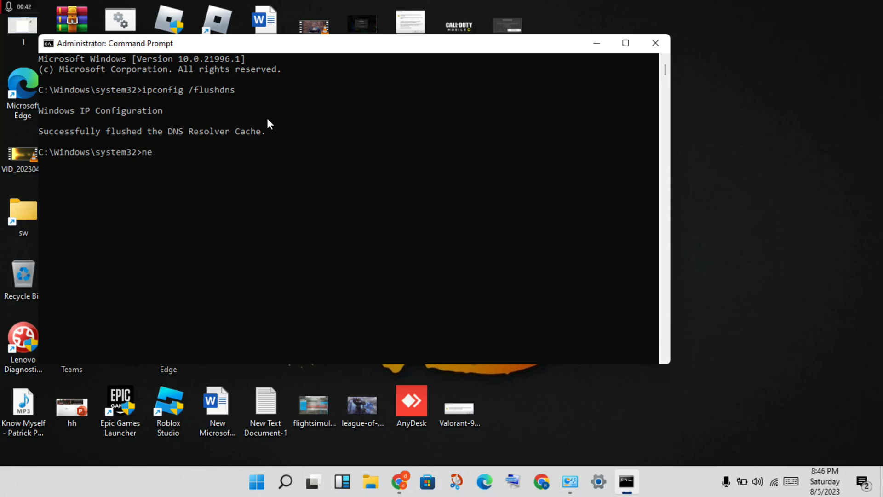
{"action": "type", "text": "tsh w"}
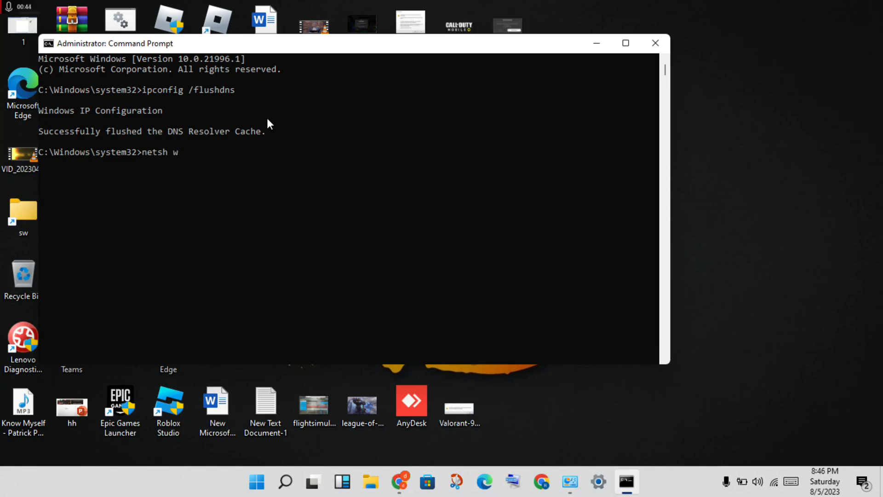
{"action": "type", "text": "in"}
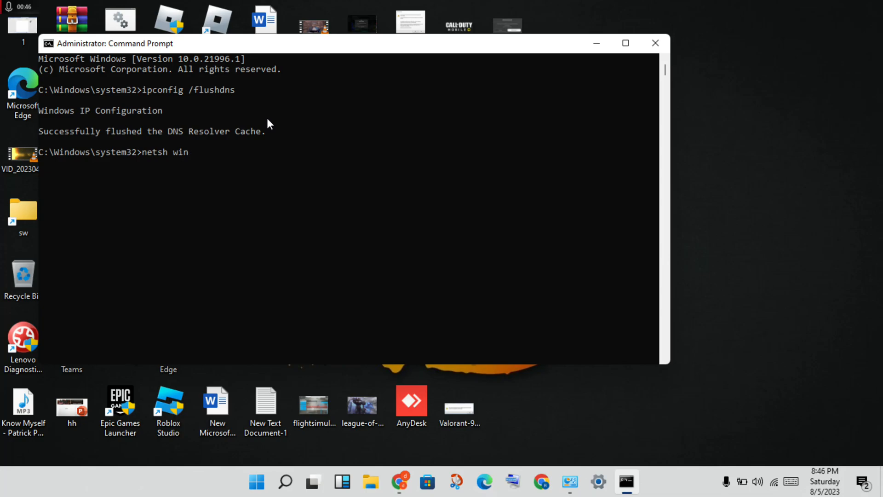
{"action": "type", "text": "sock"}
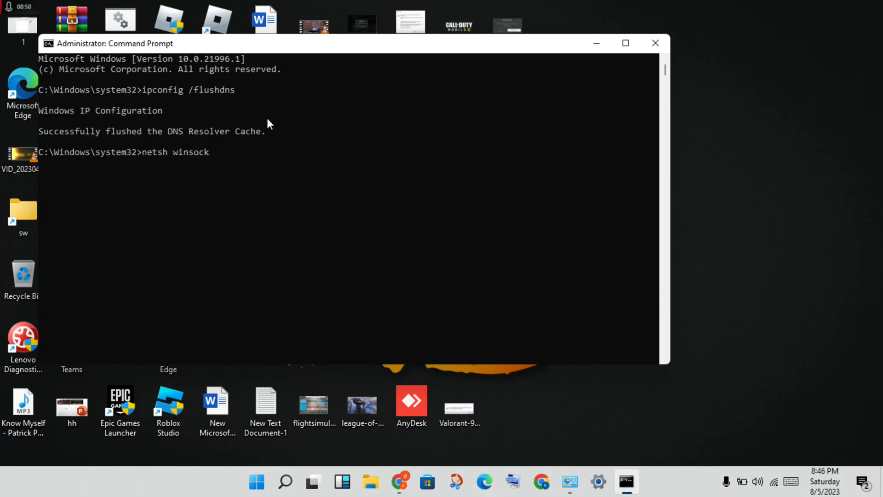
{"action": "type", "text": "reset"}
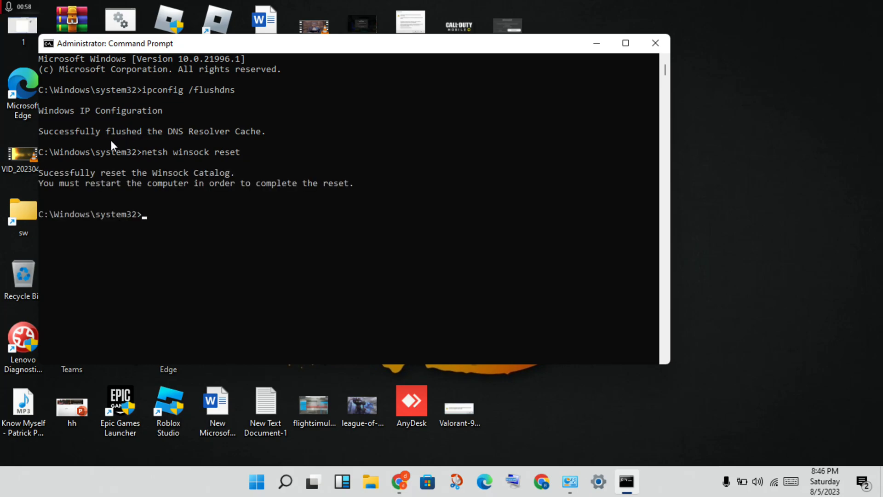
{"action": "mouse_move", "coordinate": [203, 181]}
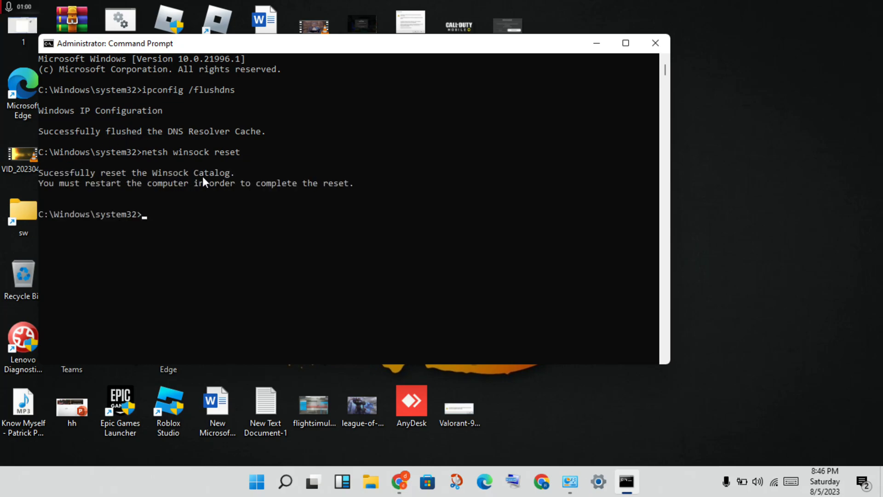
{"action": "mouse_move", "coordinate": [189, 191]}
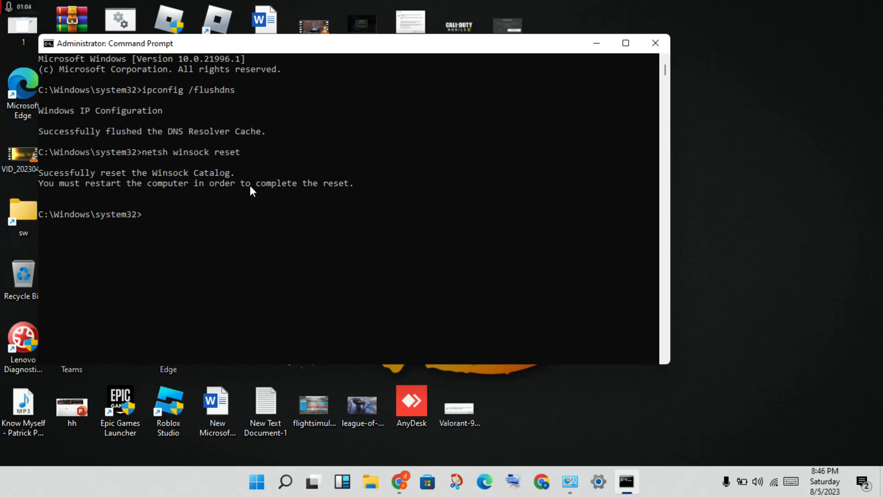
{"action": "mouse_move", "coordinate": [354, 190]}
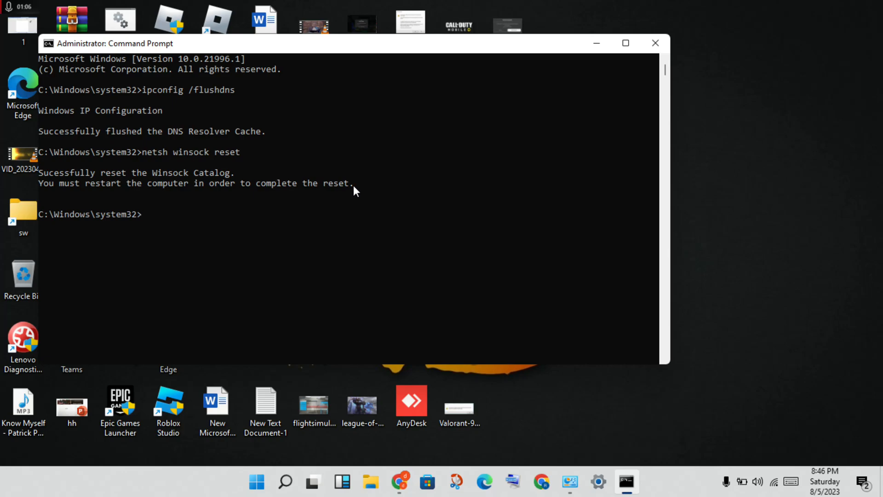
{"action": "type", "text": "exi"}
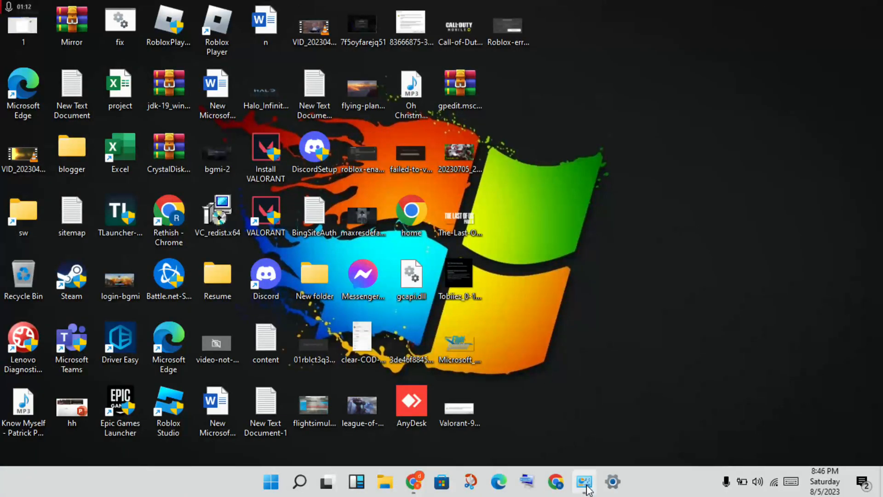
Open Control Panel in large-icon view and go to Network and Sharing Center.
{"action": "left_click", "coordinate": [584, 482]}
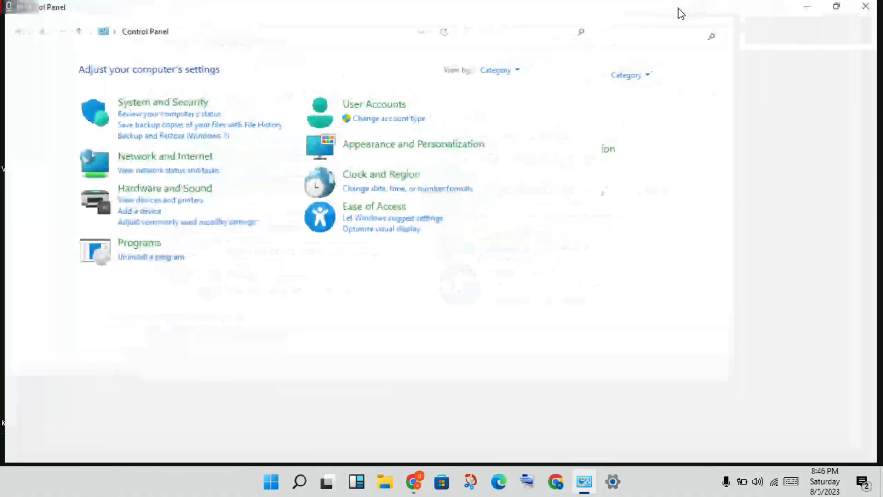
{"action": "left_click", "coordinate": [637, 70]}
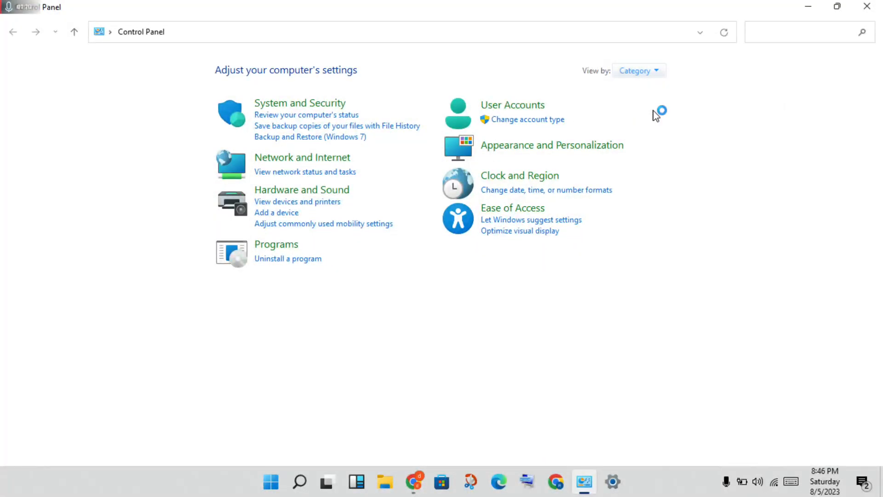
{"action": "left_click", "coordinate": [638, 70]}
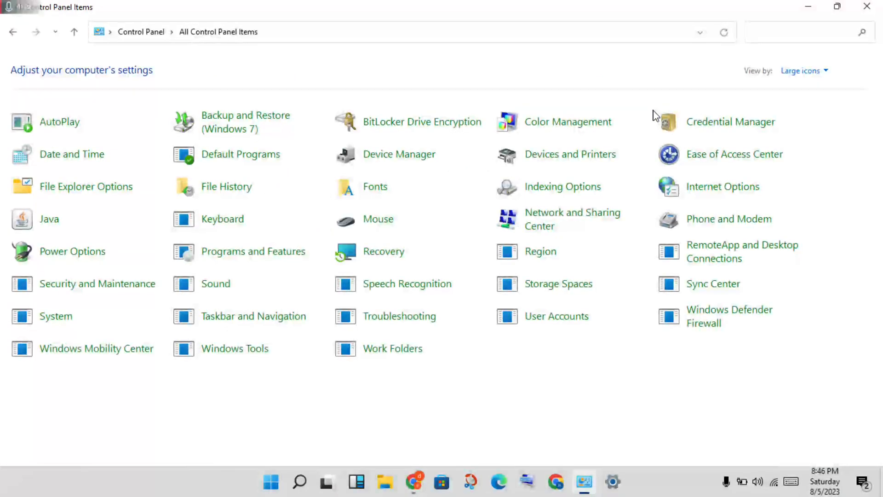
{"action": "mouse_move", "coordinate": [572, 218]}
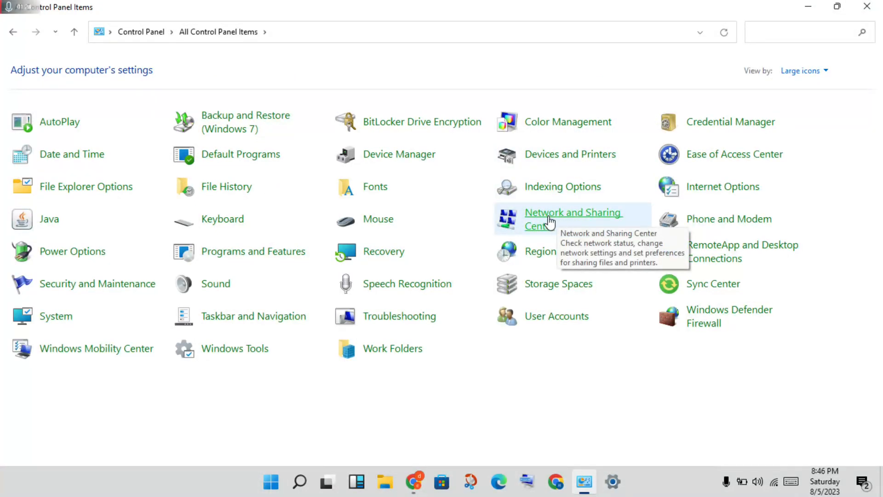
{"action": "left_click", "coordinate": [573, 218]}
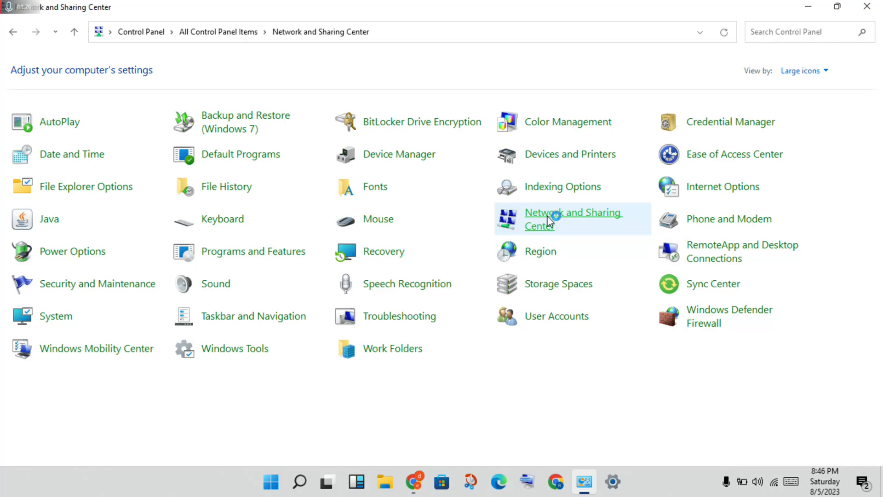
{"action": "left_click", "coordinate": [572, 219]}
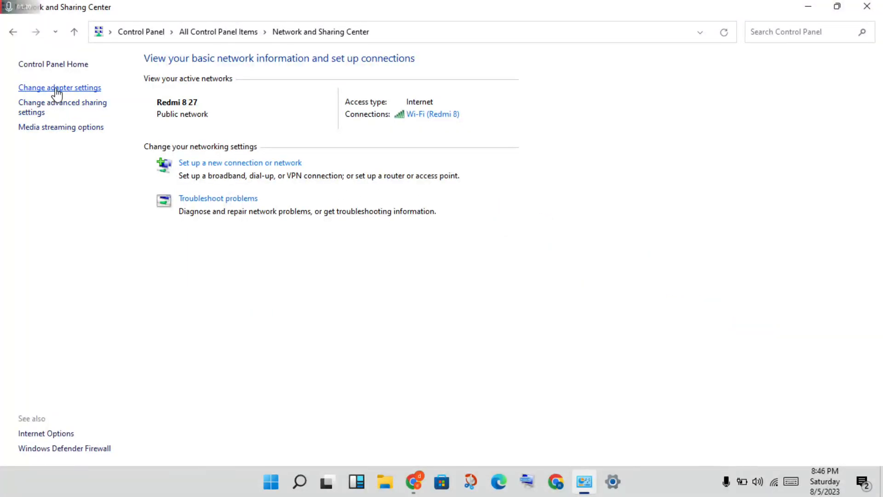
{"action": "mouse_move", "coordinate": [96, 98]}
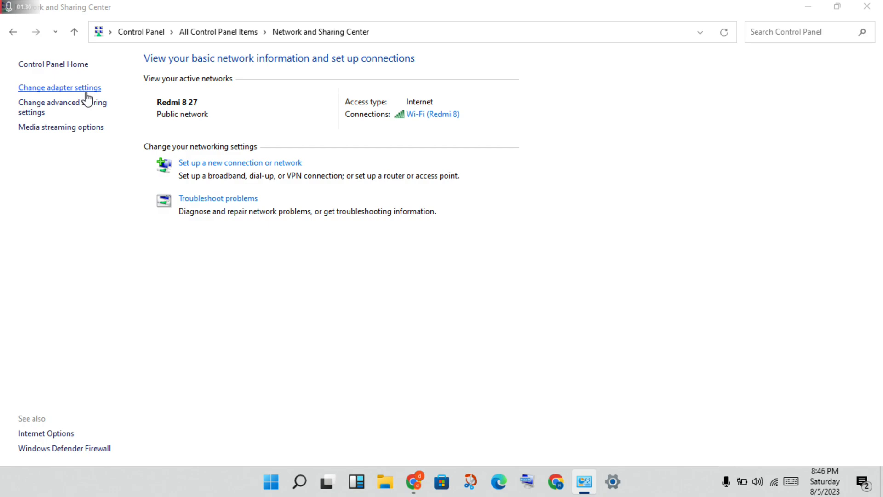
Set the Wi-Fi adapter's IPv4 DNS servers to 8.8.8.8 and 8.8.4.4.
{"action": "left_click", "coordinate": [59, 87]}
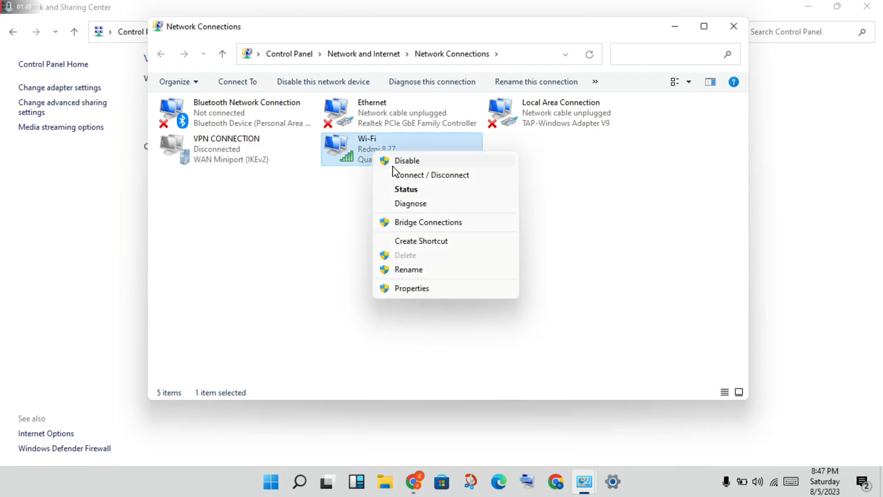
{"action": "left_click", "coordinate": [412, 288]}
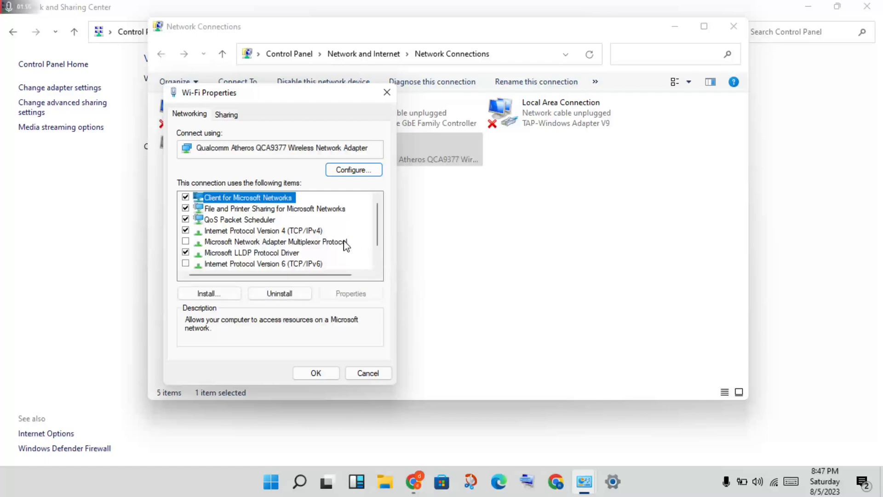
{"action": "left_click", "coordinate": [263, 230]}
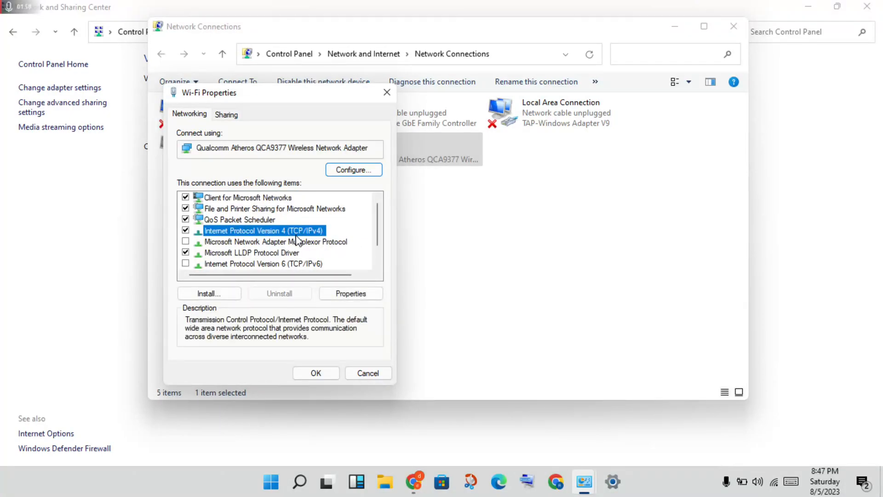
{"action": "left_click", "coordinate": [350, 294]}
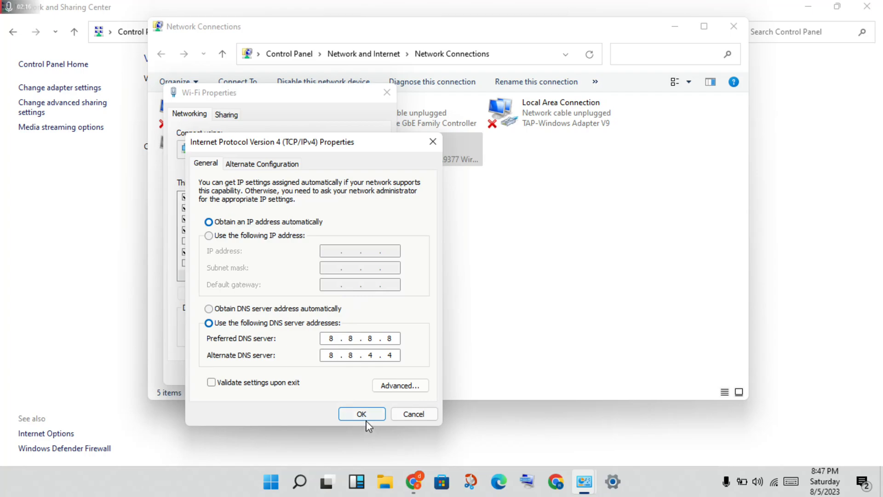
{"action": "left_click", "coordinate": [362, 413]}
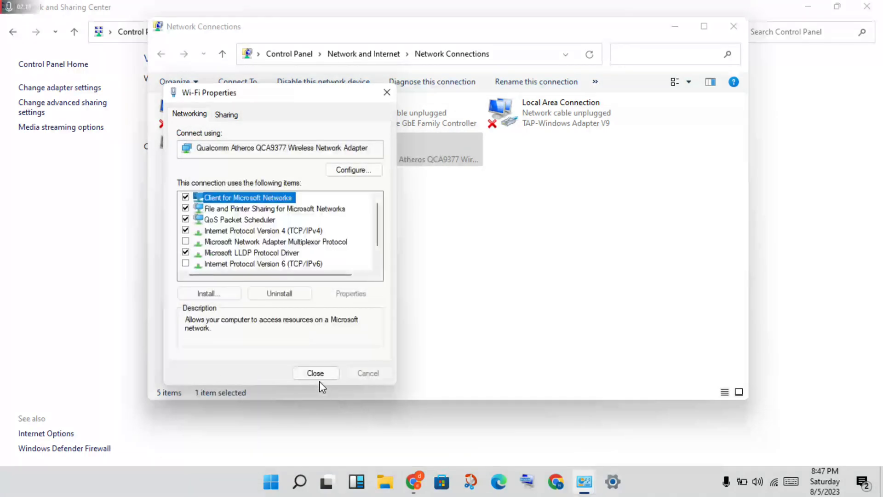
{"action": "left_click", "coordinate": [315, 373]}
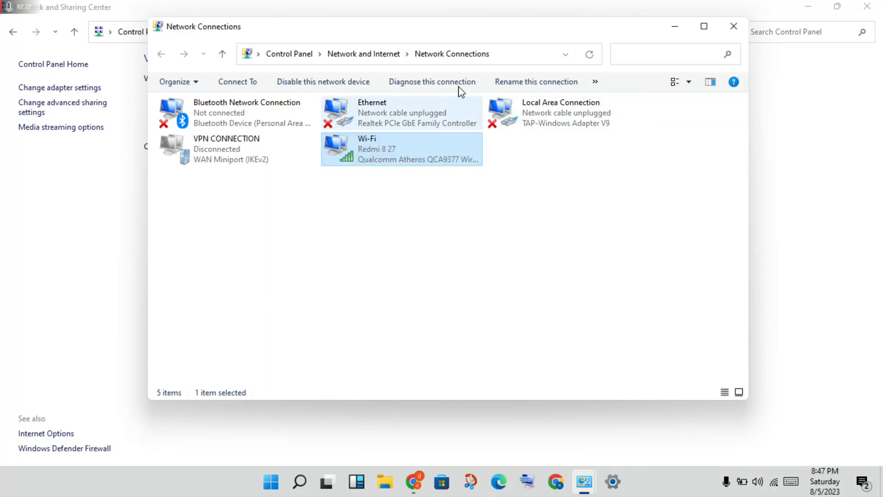
Set the Ethernet adapter's IPv4 DNS servers to 8.8.8.8 and 8.8.4.4 and close its dialogs.
{"action": "left_click", "coordinate": [401, 113]}
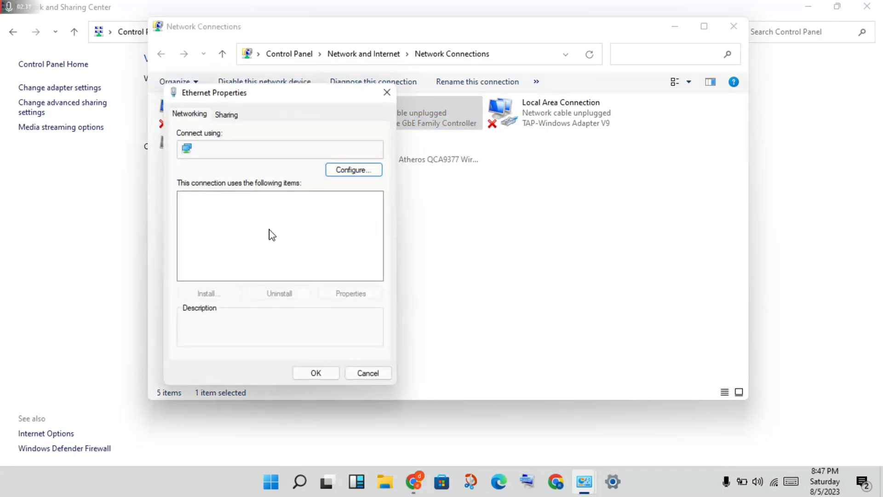
{"action": "left_click", "coordinate": [263, 231]}
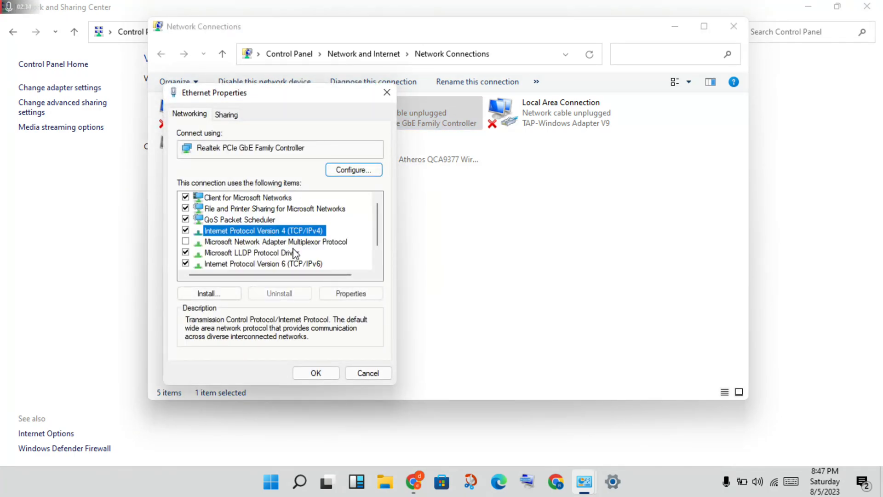
{"action": "left_click", "coordinate": [351, 293]}
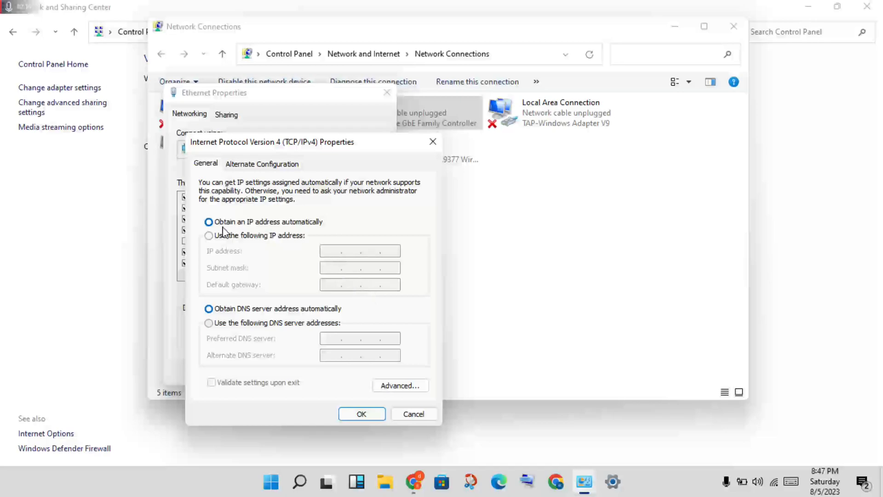
{"action": "mouse_move", "coordinate": [319, 226]}
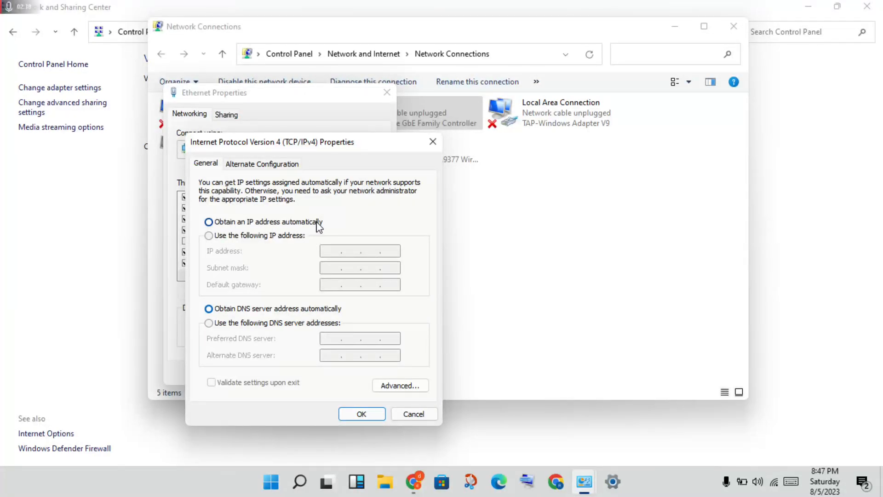
{"action": "left_click", "coordinate": [209, 323]}
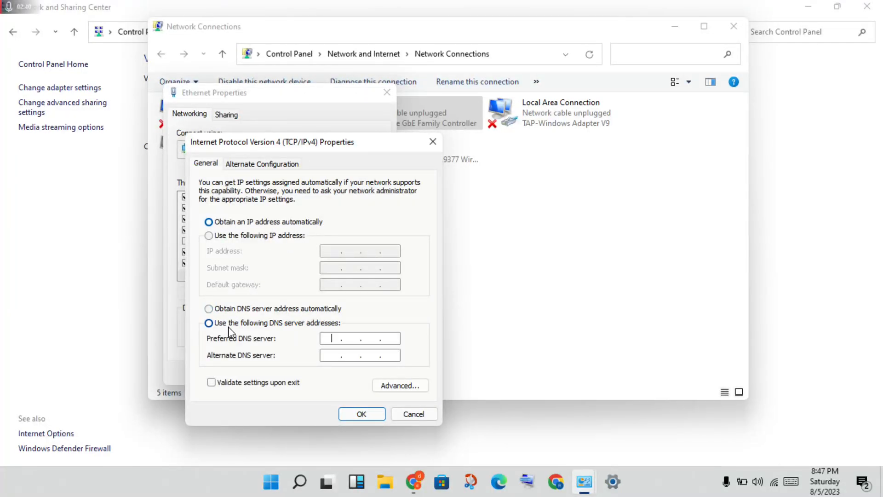
{"action": "left_click", "coordinate": [209, 322]}
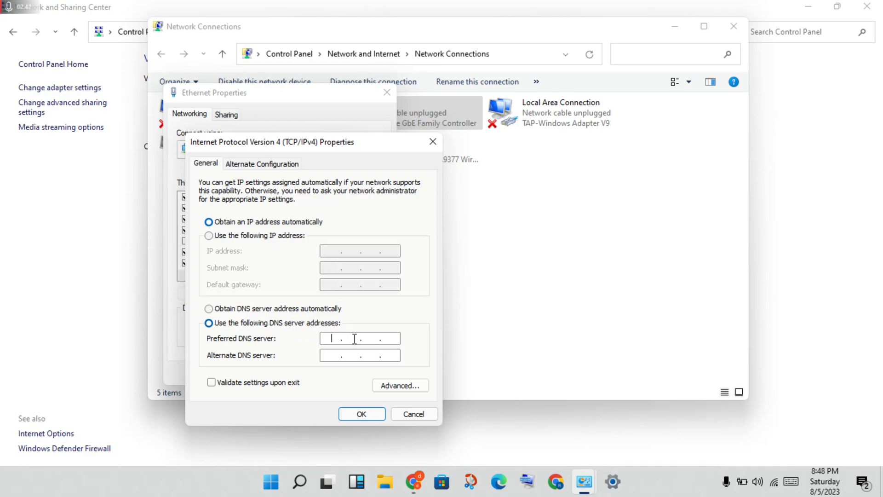
{"action": "type", "text": "8 . 8 . 8 ."}
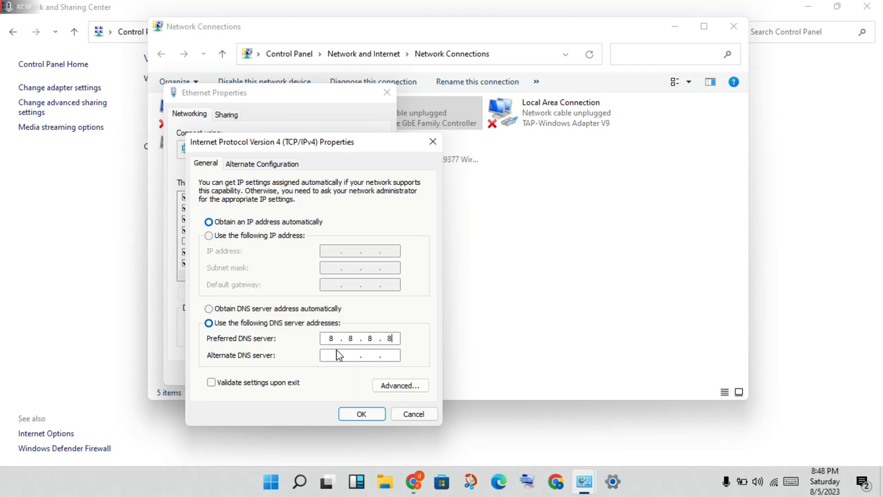
{"action": "type", "text": "8.8.."}
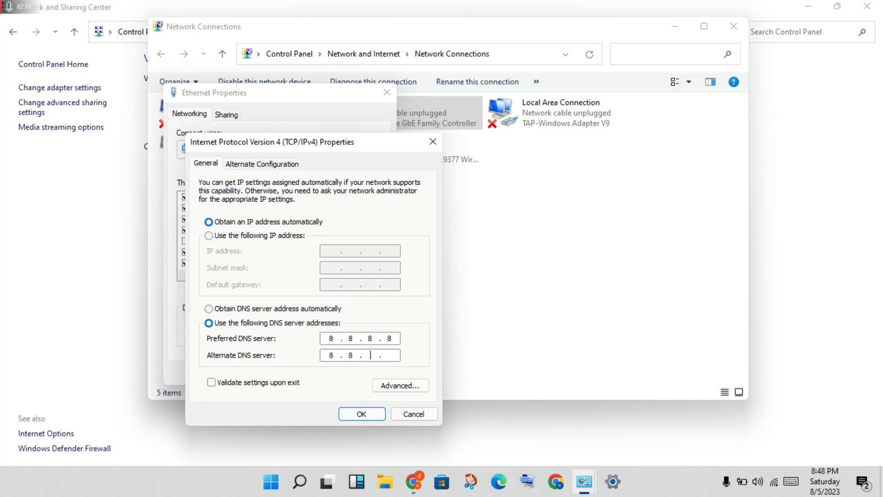
{"action": "type", "text": "4.4"}
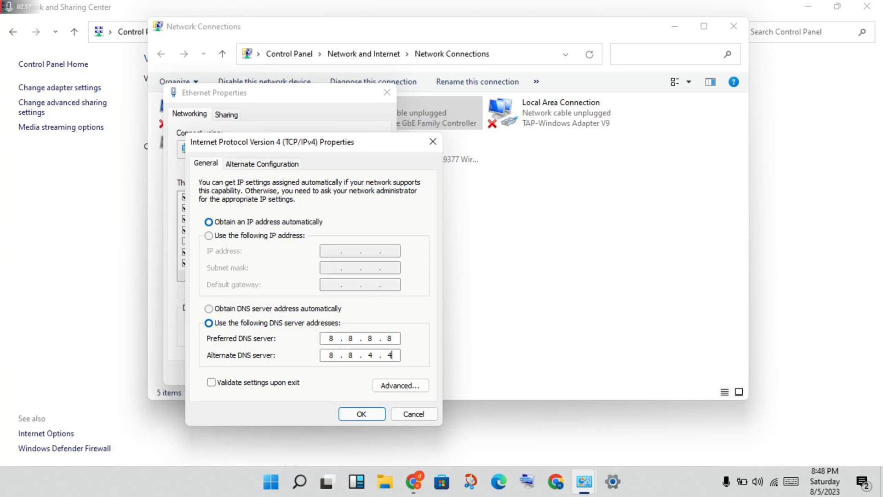
{"action": "left_click", "coordinate": [362, 414]}
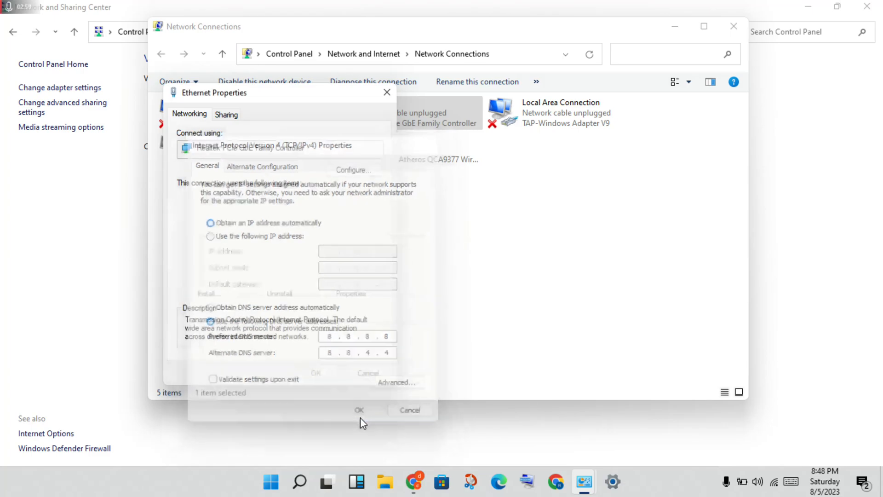
{"action": "left_click", "coordinate": [360, 410]}
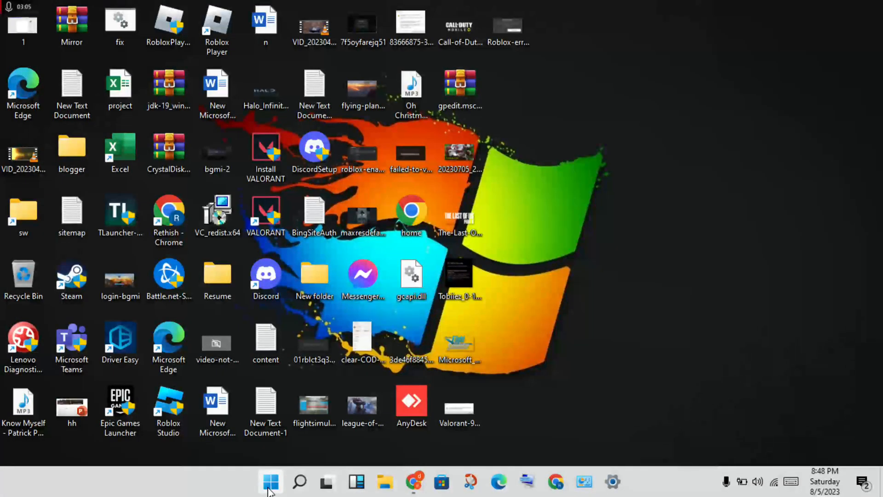
Show the Start menu's power options, including Restart.
{"action": "left_click", "coordinate": [271, 482]}
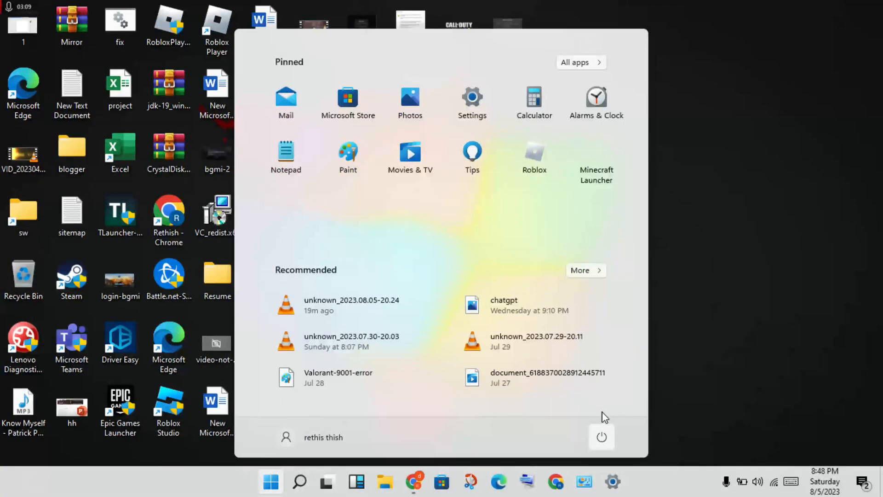
{"action": "left_click", "coordinate": [601, 436]}
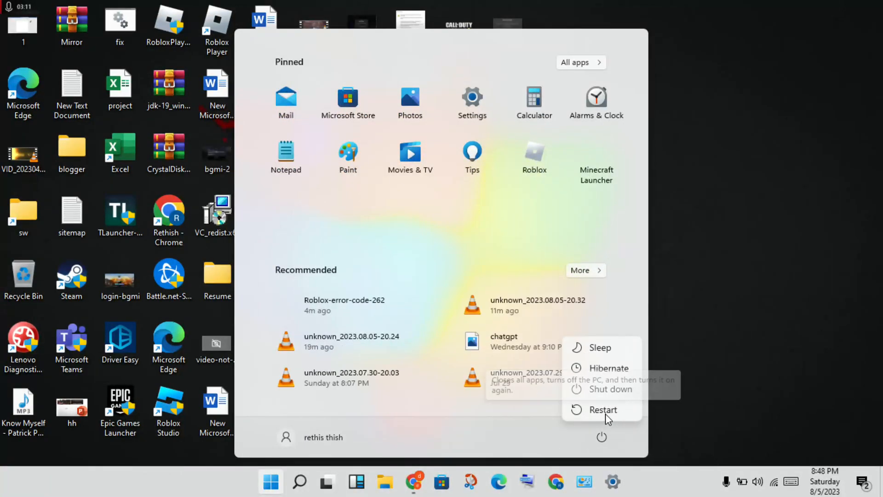